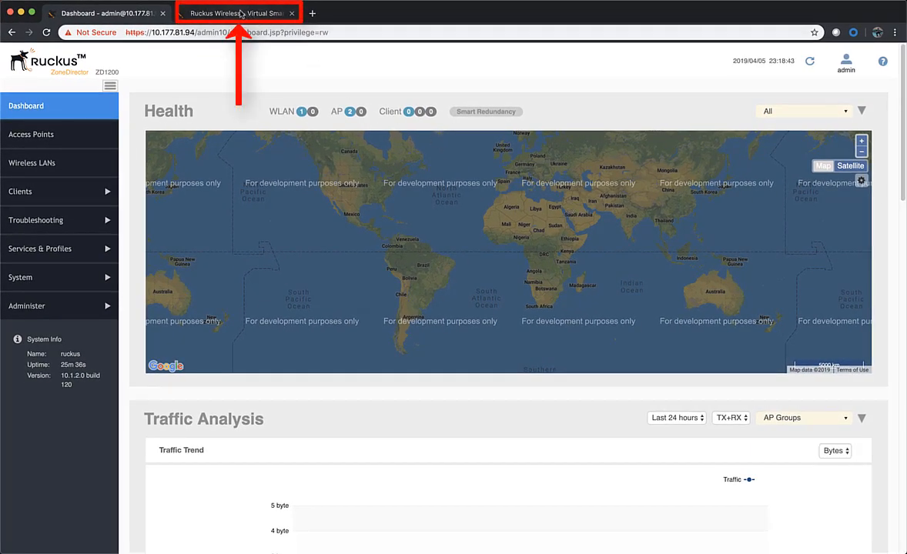
Switch to the SmartZone console and expand the Administration menu down to ZD Migration.
{"action": "left_click", "coordinate": [239, 13]}
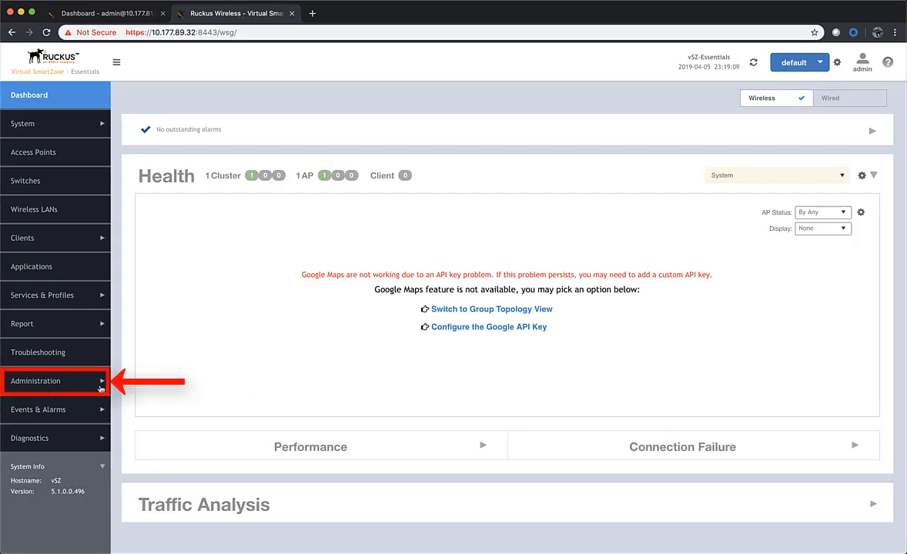
{"action": "left_click", "coordinate": [55, 382]}
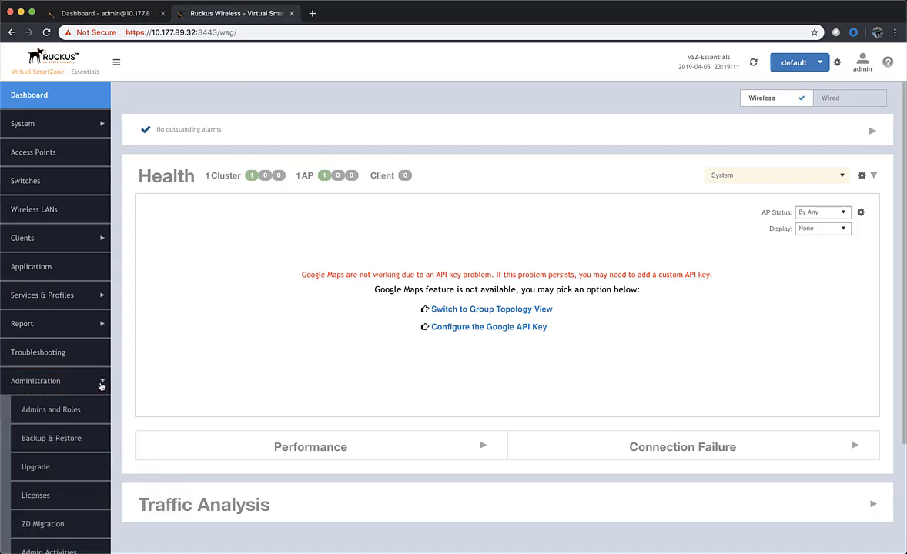
{"action": "scroll", "scroll_direction": "down", "scroll_amount": 3}
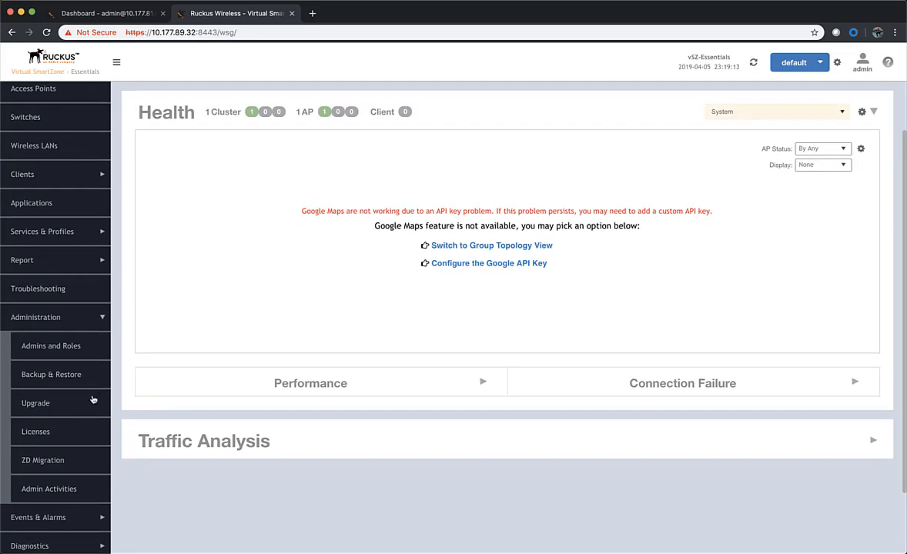
{"action": "scroll", "scroll_direction": "down", "scroll_amount": 3}
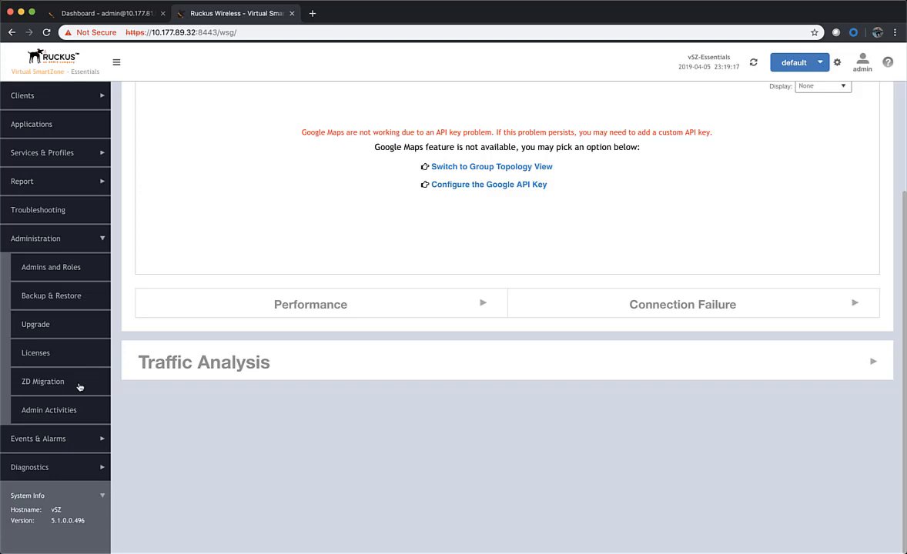
Connect ZD Migration to ZoneDirector 10.177.81.94 using the admin username and password.
{"action": "left_click", "coordinate": [42, 382]}
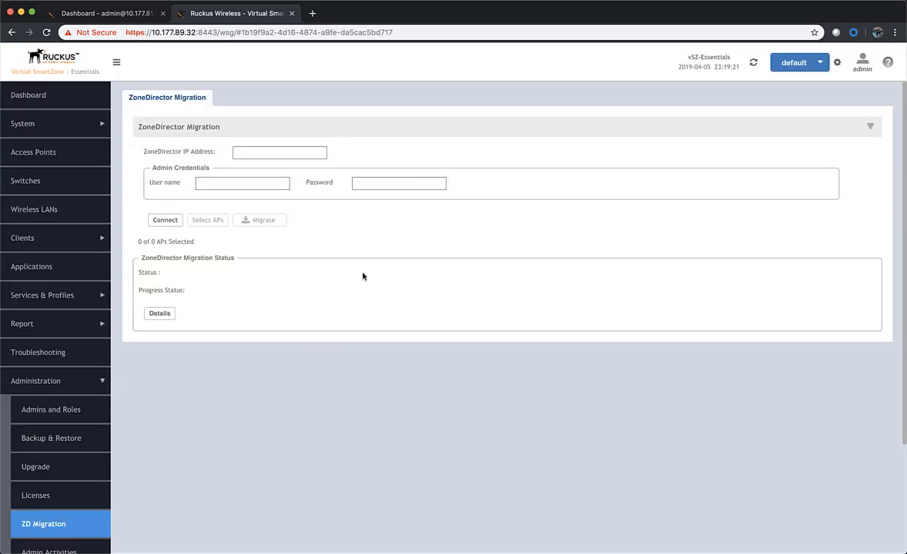
{"action": "left_click", "coordinate": [107, 12]}
{"action": "type", "text": "10.177.81."}
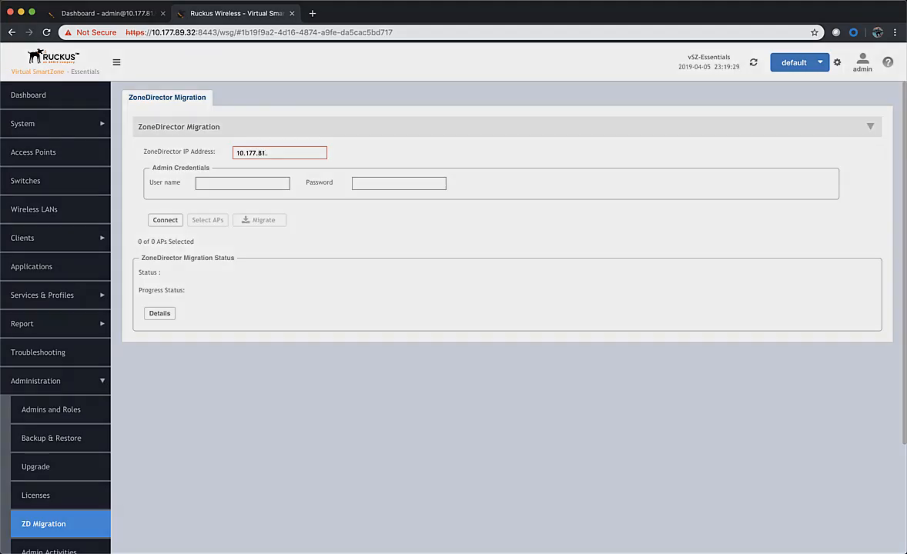
{"action": "left_click", "coordinate": [165, 220]}
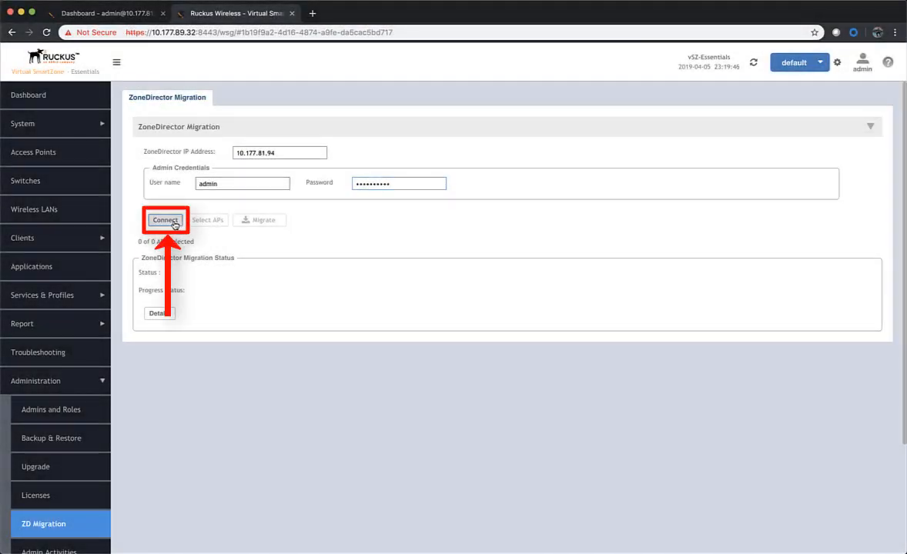
{"action": "left_click", "coordinate": [164, 219]}
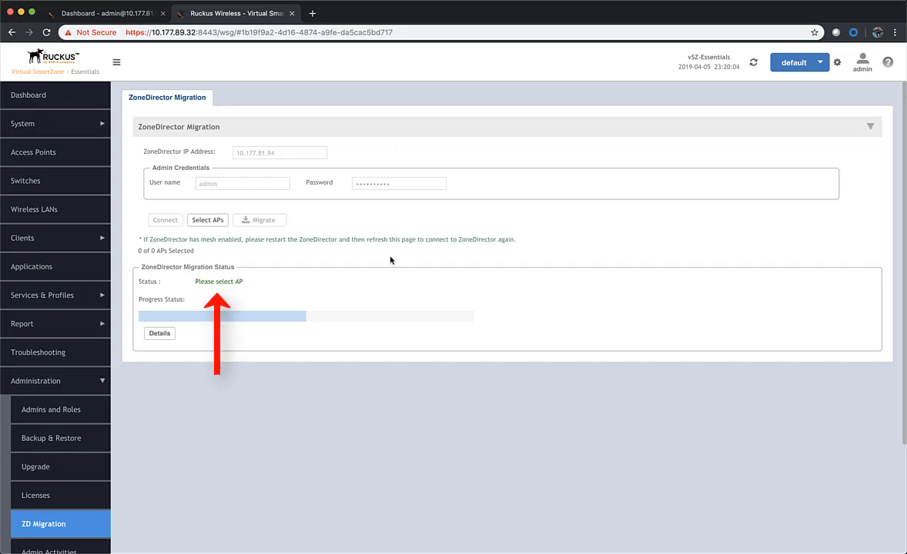
Select both listed AP MAC addresses for migration so 2 of 2 APs show Ready for migrate.
{"action": "left_click", "coordinate": [206, 219]}
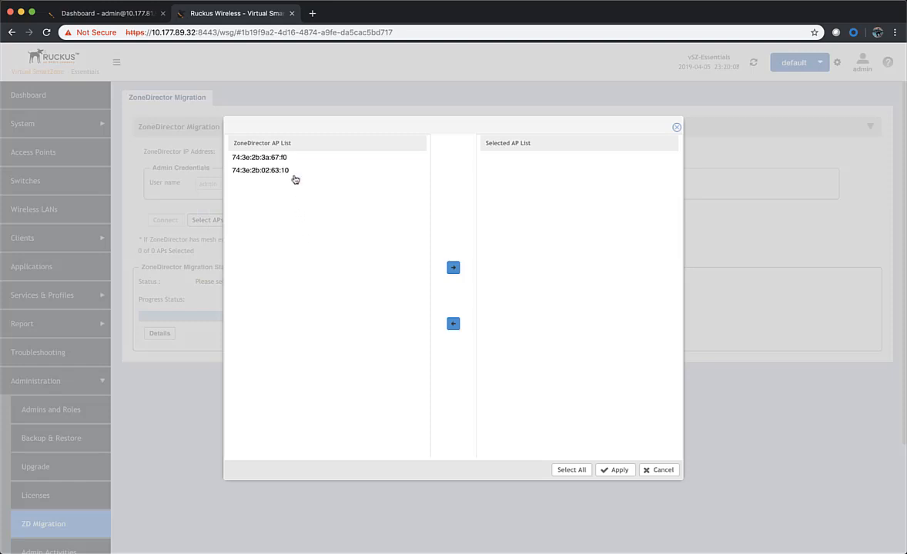
{"action": "left_click", "coordinate": [259, 157]}
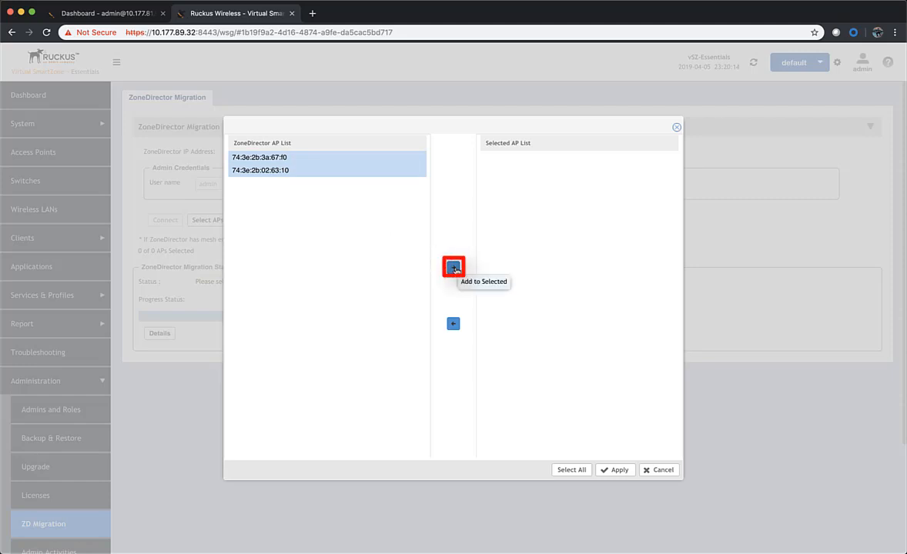
{"action": "left_click", "coordinate": [453, 268]}
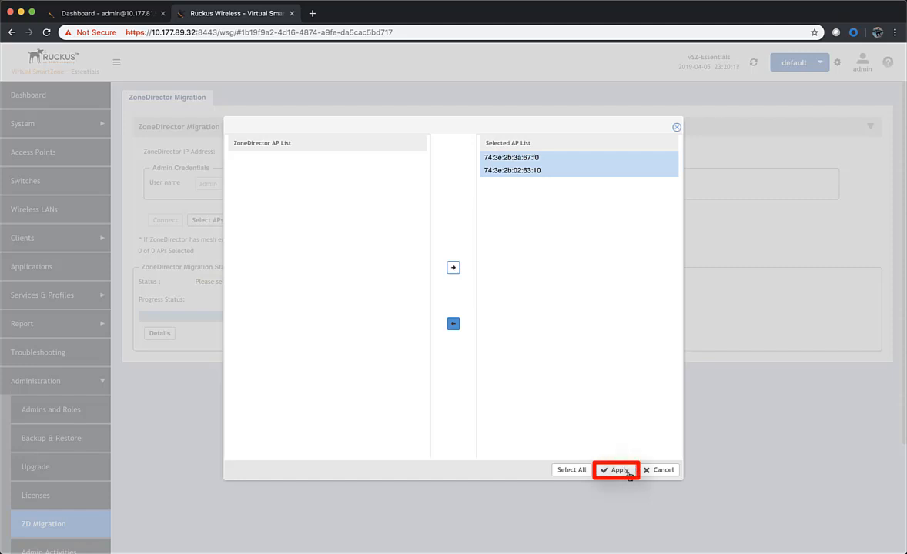
{"action": "left_click", "coordinate": [616, 471]}
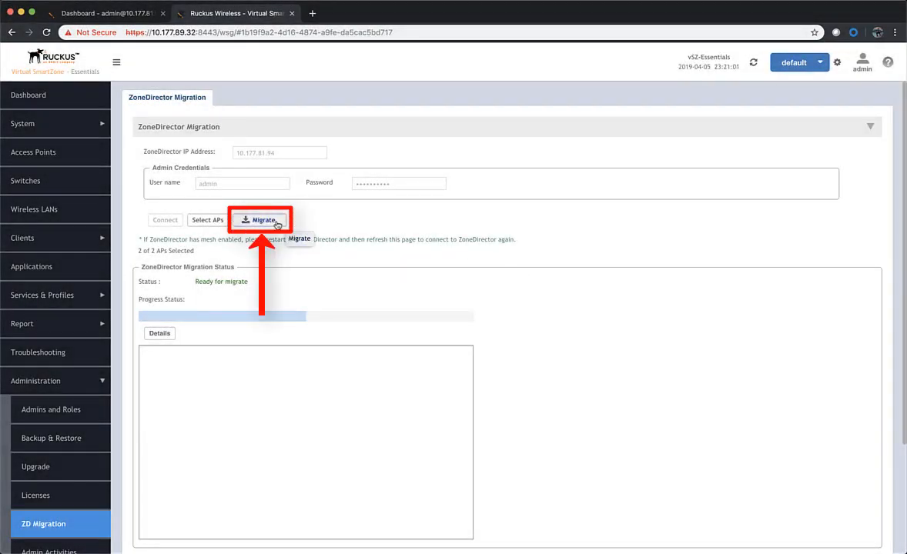
Migrate the two selected APs, accepting the protocol requirements alert.
{"action": "left_click", "coordinate": [261, 219]}
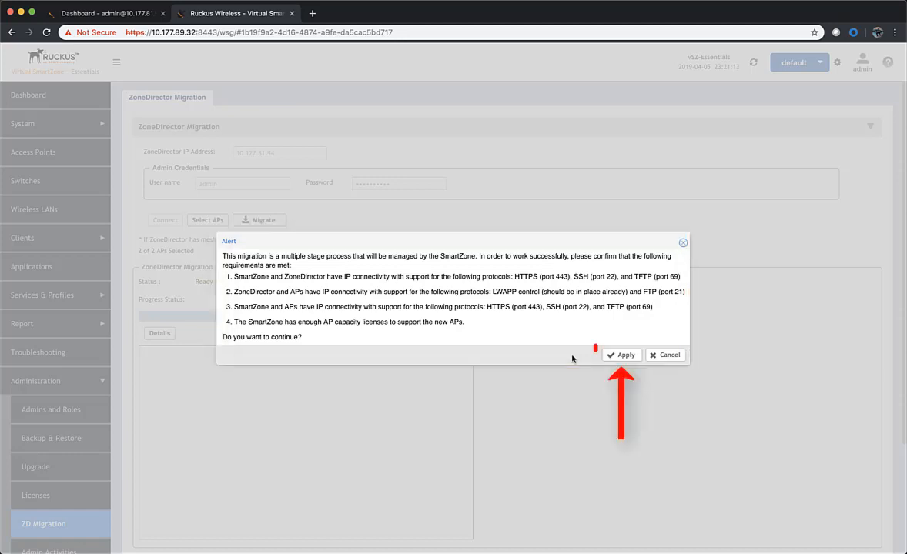
{"action": "left_click", "coordinate": [622, 354]}
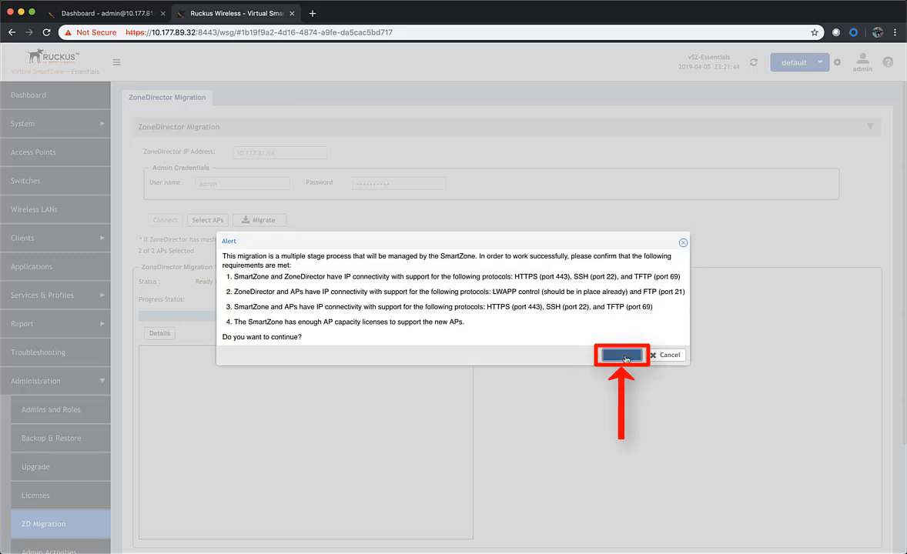
{"action": "left_click", "coordinate": [622, 355]}
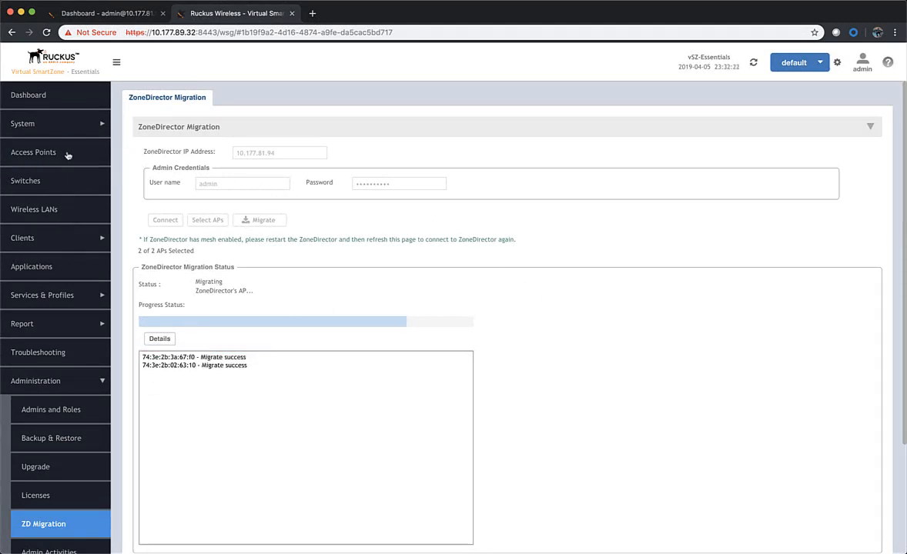
Check both APs online with firmware 5.1.0.0.595 in Access Points, then view them in ZoneDirector.
{"action": "left_click", "coordinate": [34, 153]}
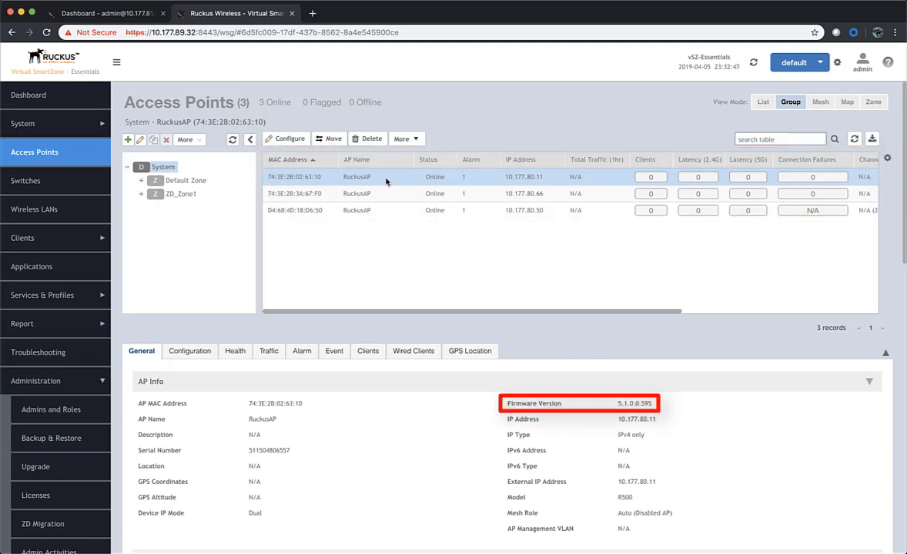
{"action": "left_click", "coordinate": [107, 12]}
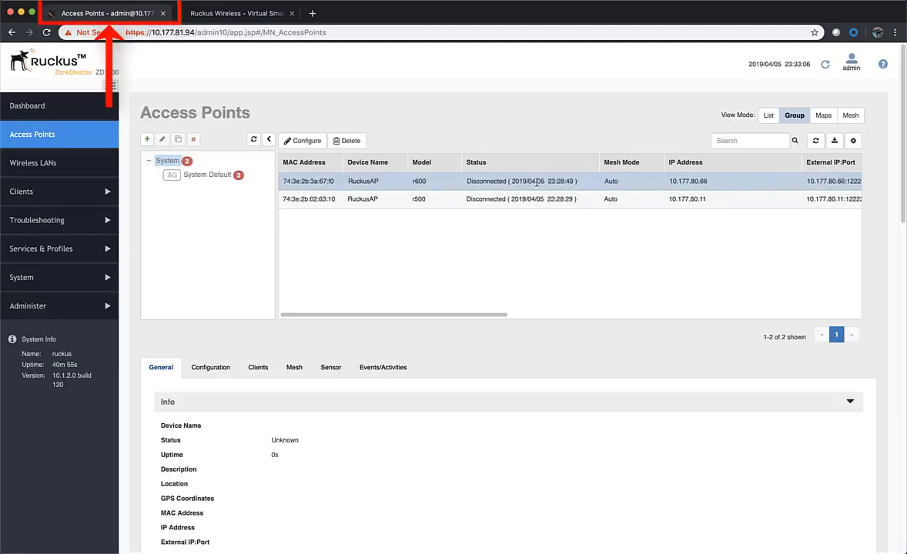